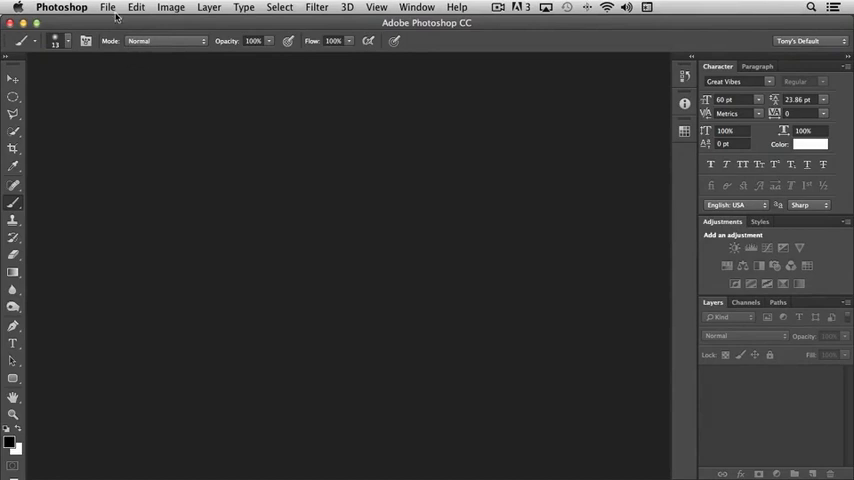
- Open the windmill sunset photo 0R0A9170.jpg from the PS Docs folder
{"action": "left_click", "coordinate": [107, 7]}
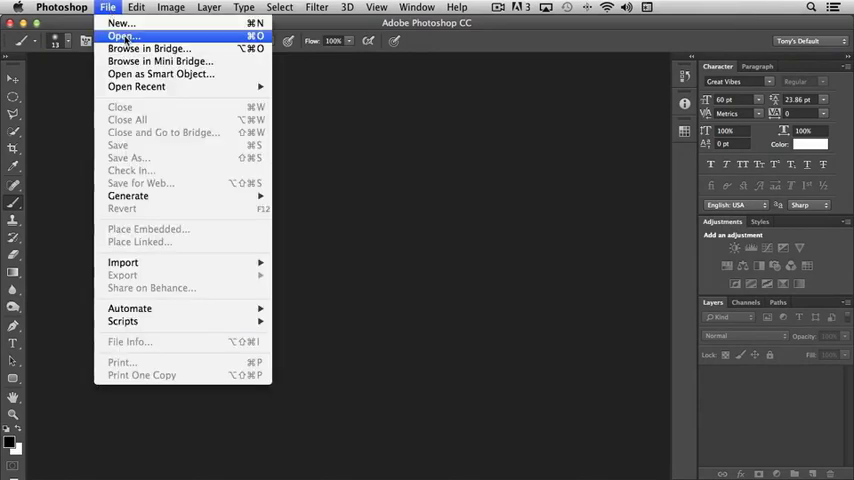
{"action": "left_click", "coordinate": [121, 36]}
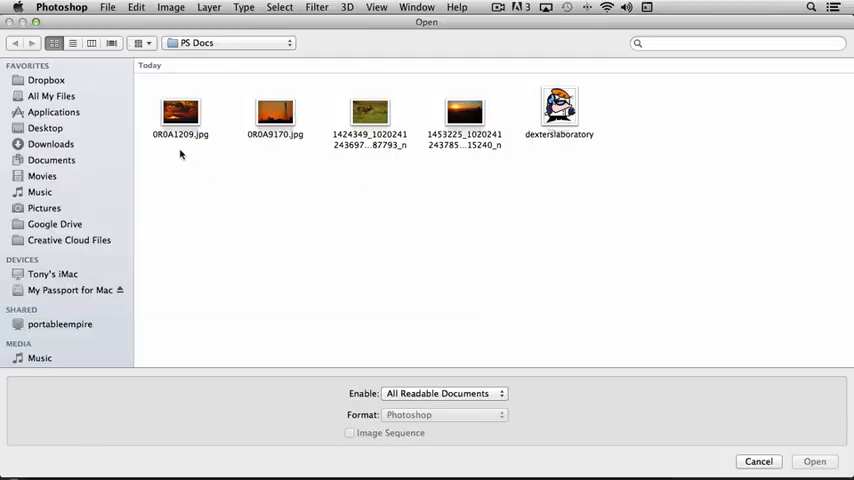
{"action": "mouse_move", "coordinate": [261, 181]}
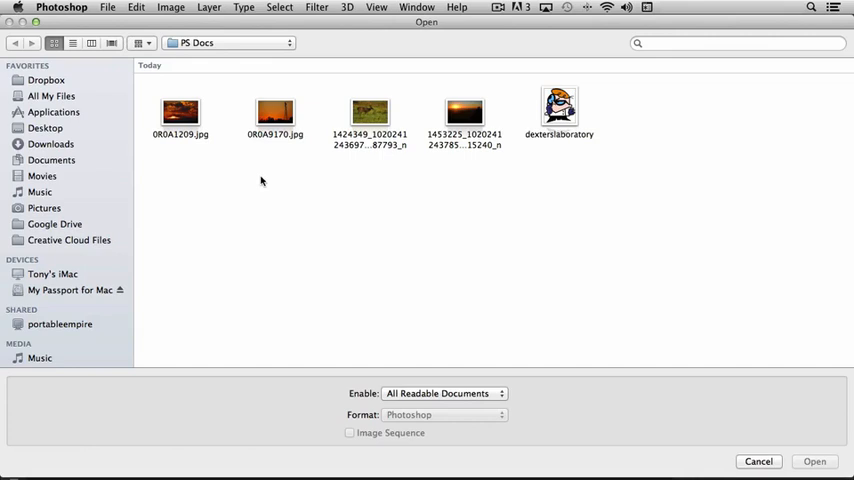
{"action": "mouse_move", "coordinate": [223, 79]}
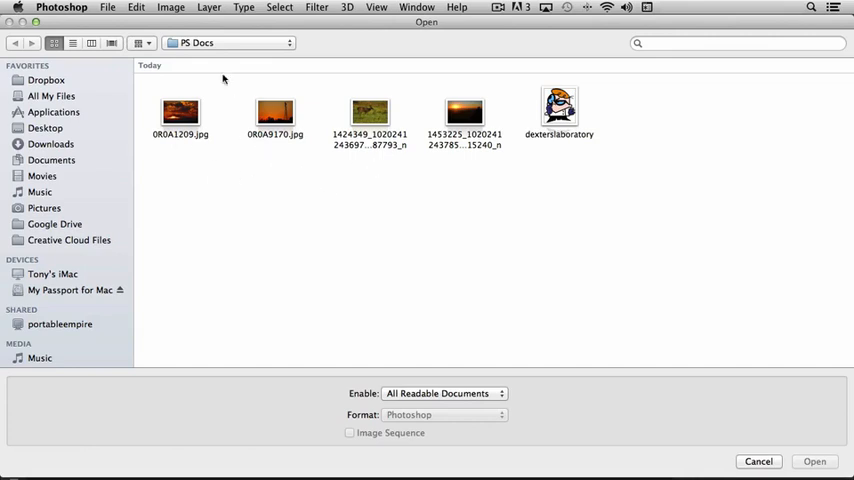
{"action": "mouse_move", "coordinate": [290, 151]}
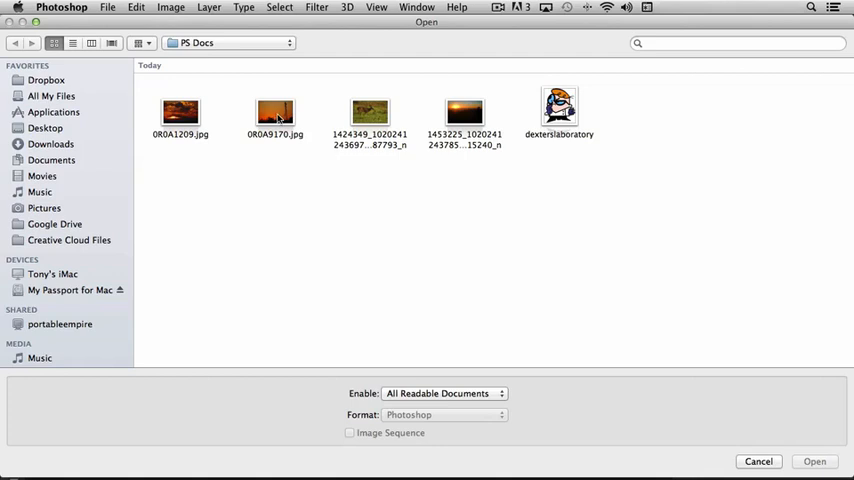
{"action": "left_click", "coordinate": [275, 112]}
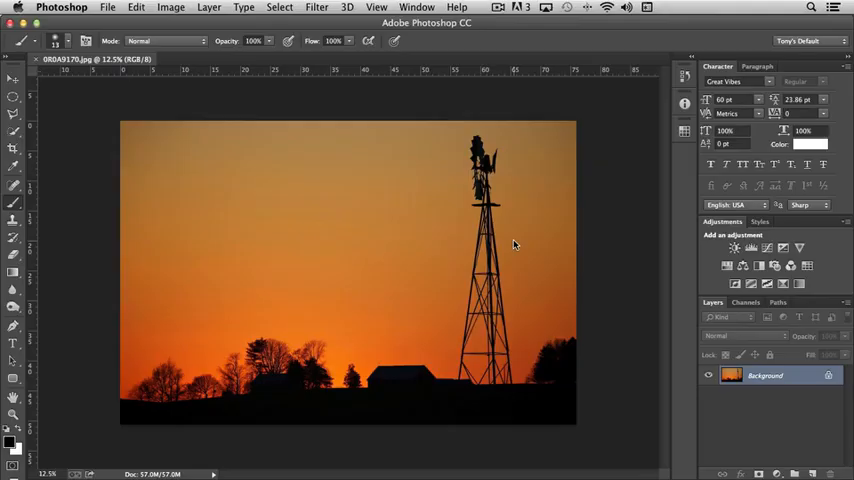
{"action": "mouse_move", "coordinate": [449, 267]}
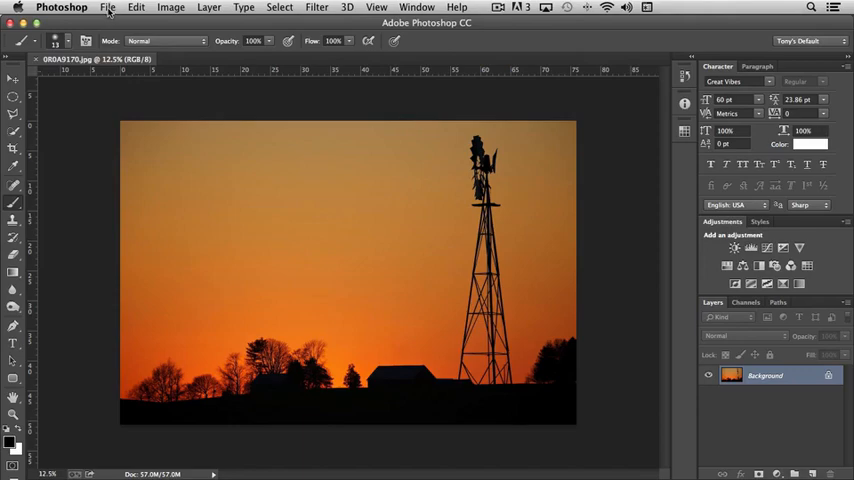
- Open 0R0A1209.jpg and dexterslaboratory.jpg from PS Docs as additional document tabs
{"action": "left_click", "coordinate": [108, 7]}
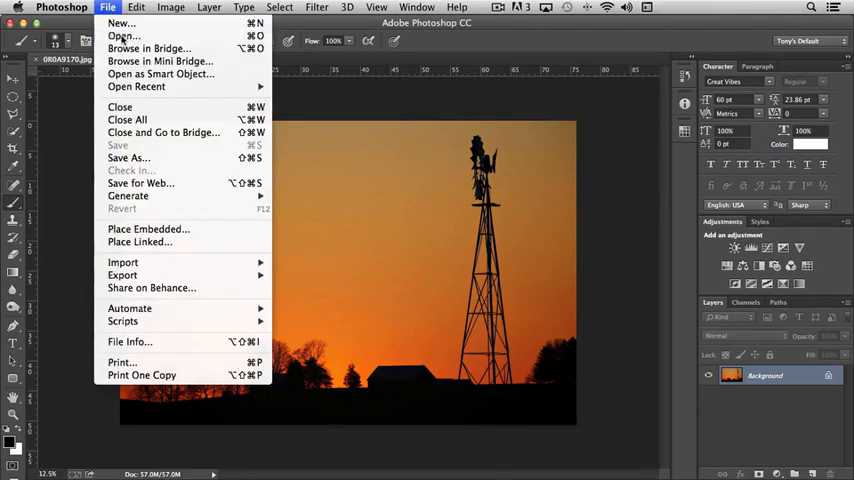
{"action": "left_click", "coordinate": [122, 36]}
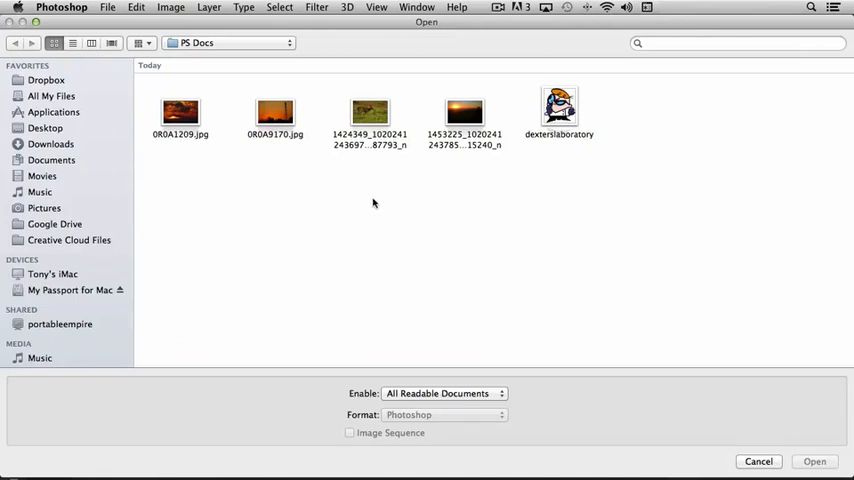
{"action": "left_click", "coordinate": [180, 113]}
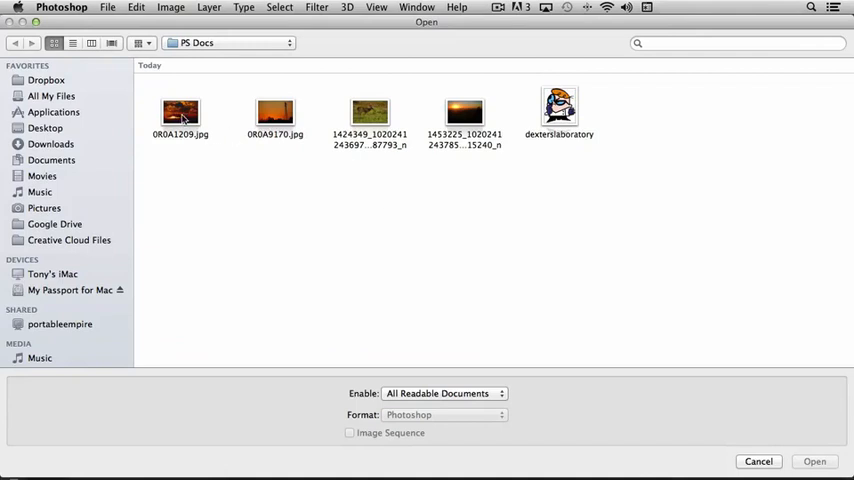
{"action": "left_click", "coordinate": [180, 113]}
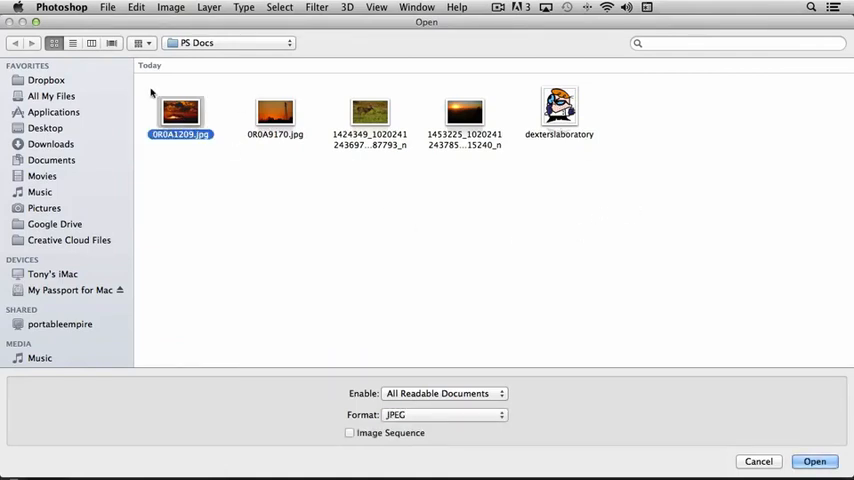
{"action": "left_click", "coordinate": [559, 110]}
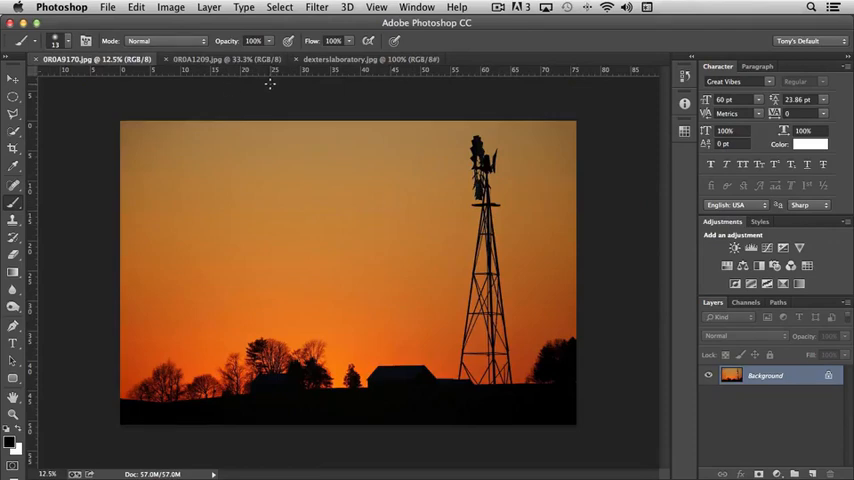
{"action": "mouse_move", "coordinate": [207, 90]}
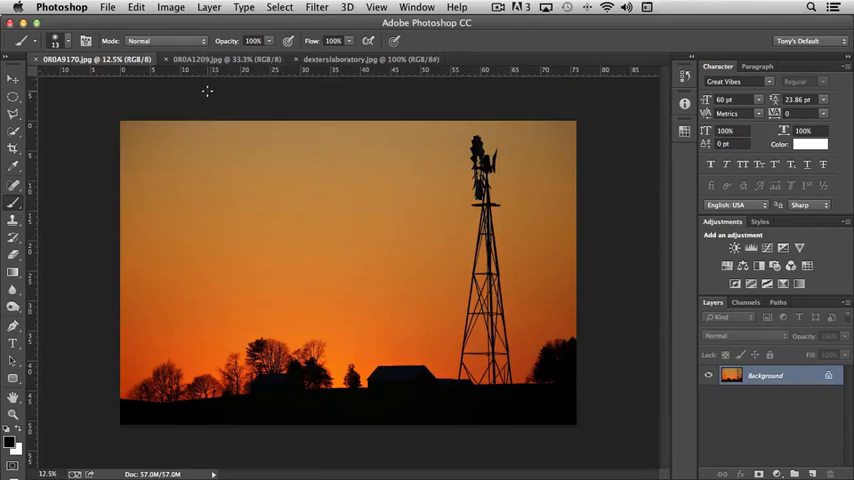